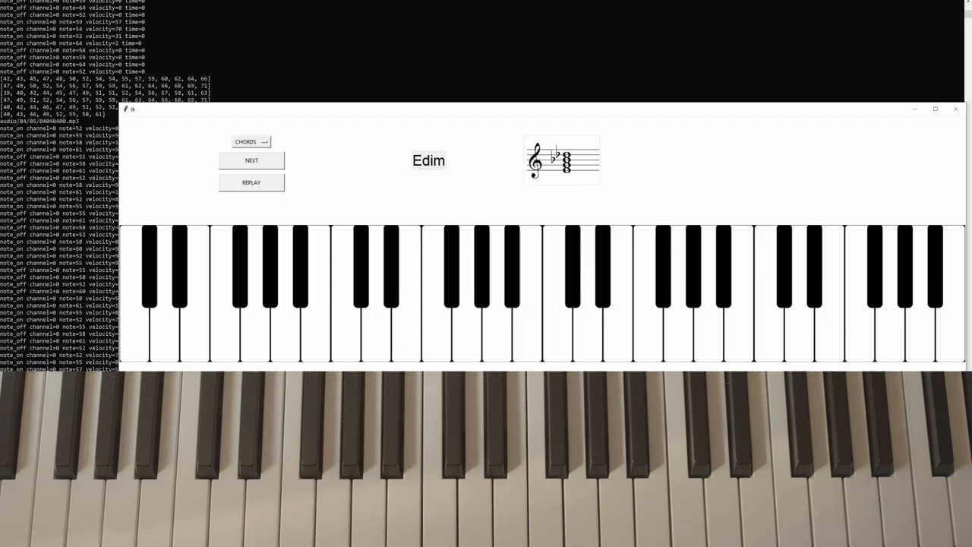
Advance the chord drill with NEXT through Edim, Aaug and Cmaj7.
left_click(251, 161)
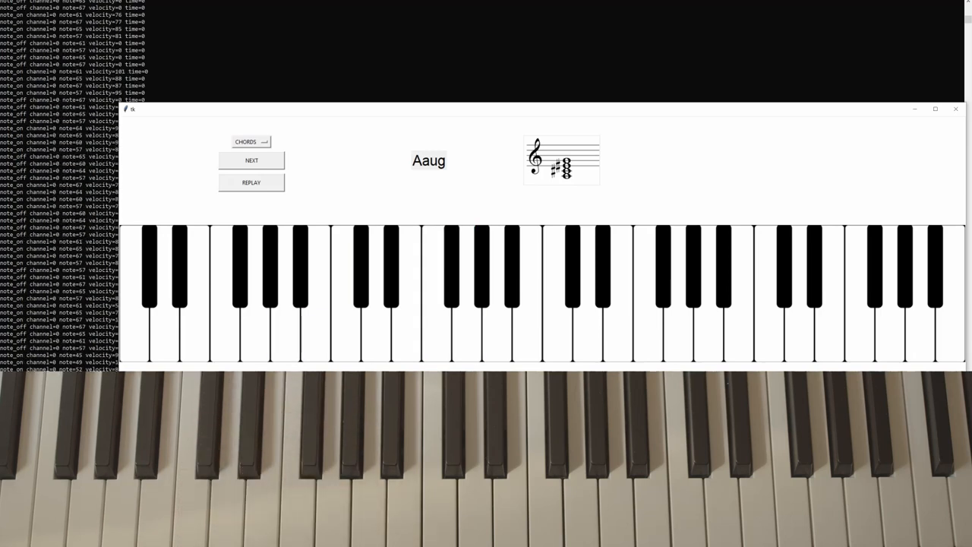
left_click(252, 160)
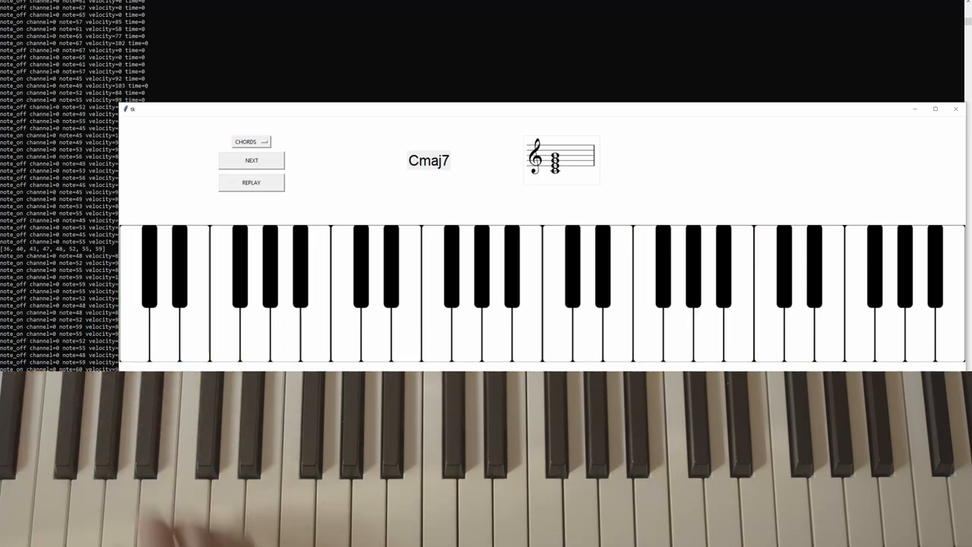
left_click(251, 160)
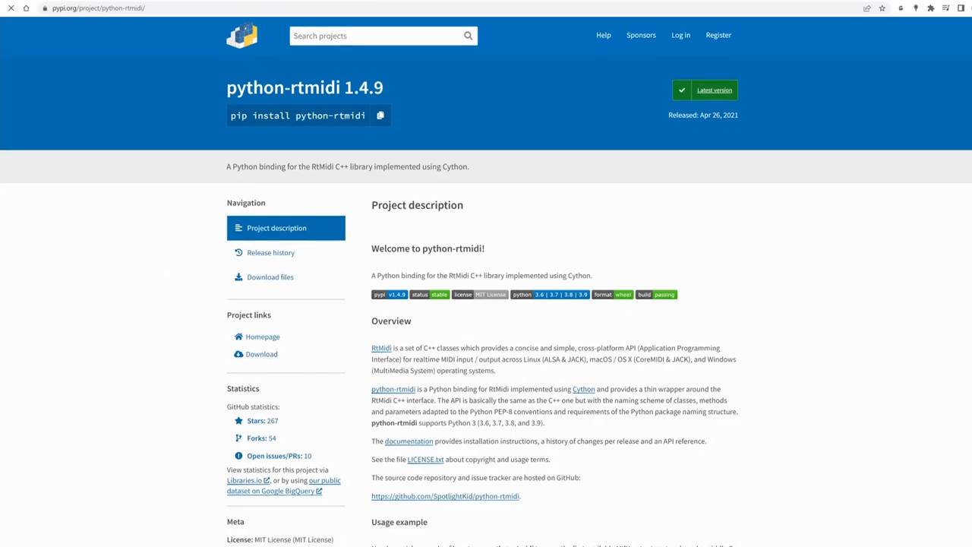
Scroll through the python-rtmidi, mido, pygame news and Python 3.9 tkinter documentation pages.
scroll("down", 3)
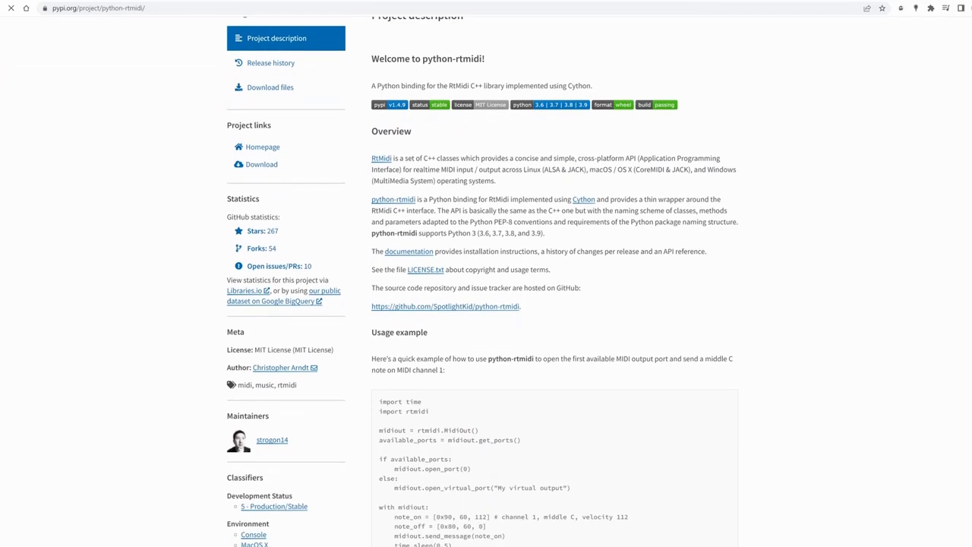
scroll("down", 3)
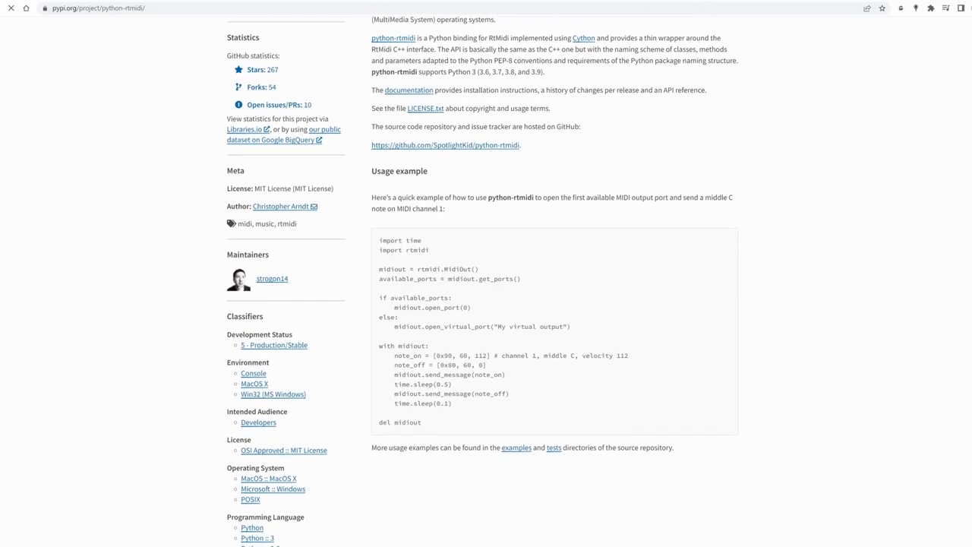
scroll("down", 3)
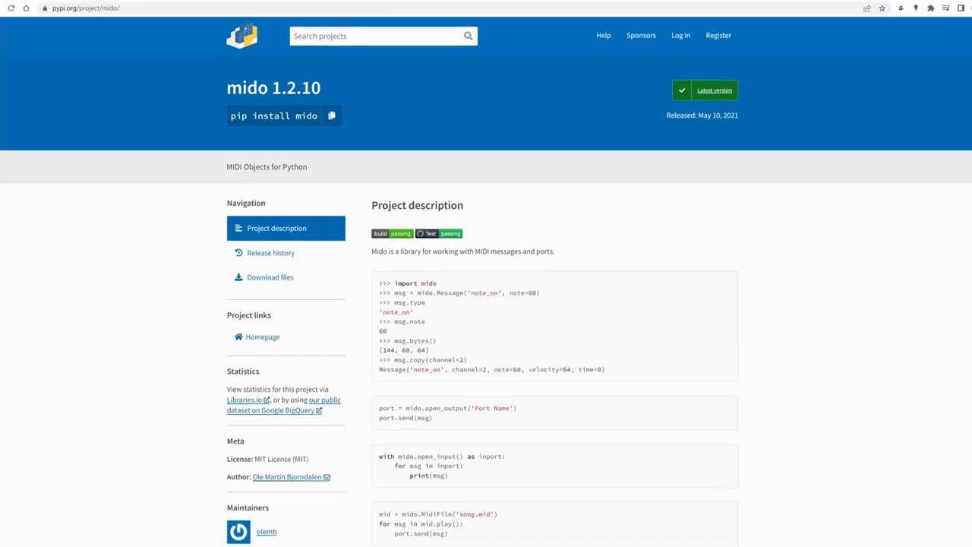
scroll("down", 3)
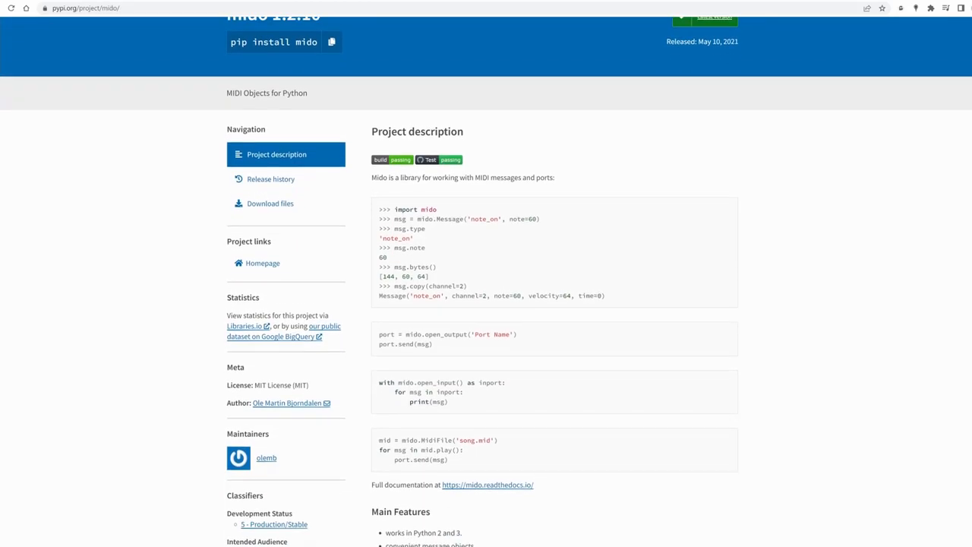
scroll("down", 3)
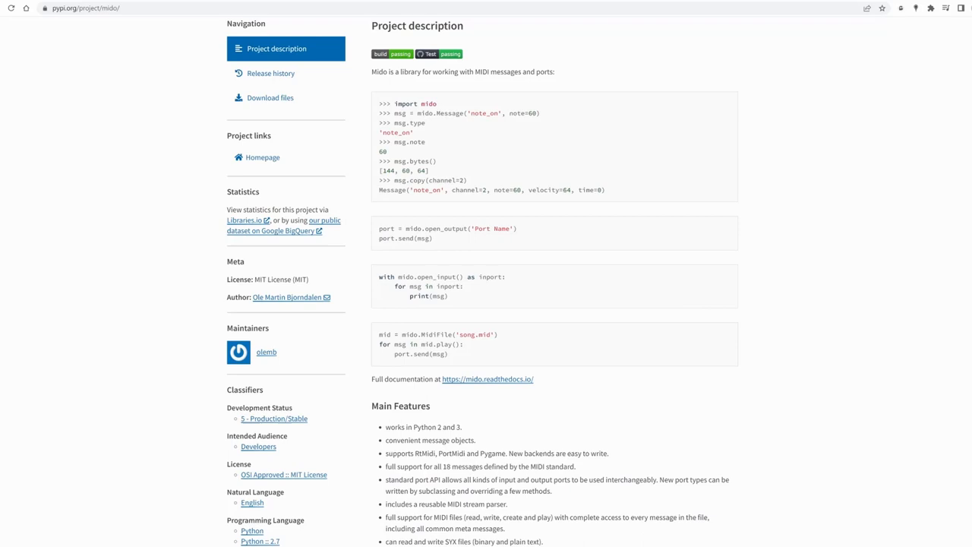
scroll("down", 3)
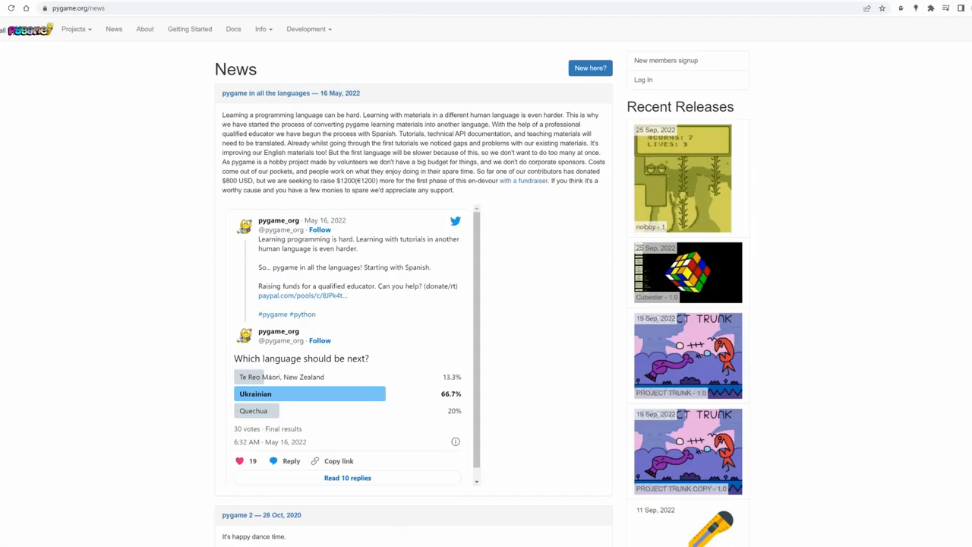
scroll("down", 3)
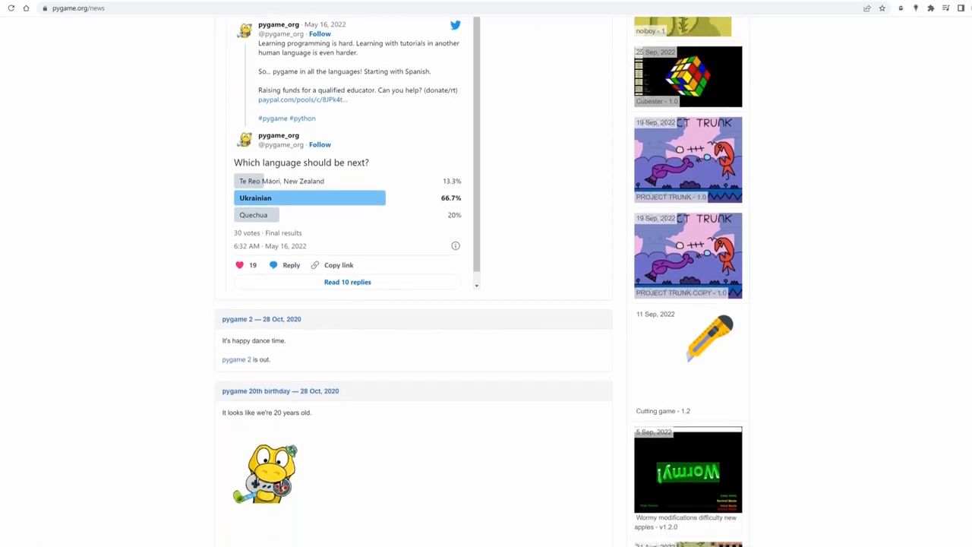
scroll("down", 3)
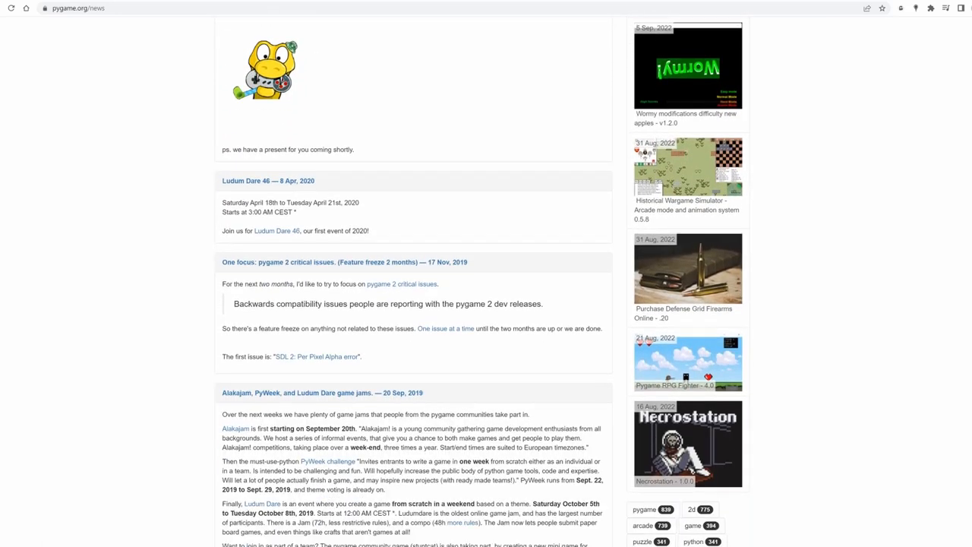
scroll("down", 3)
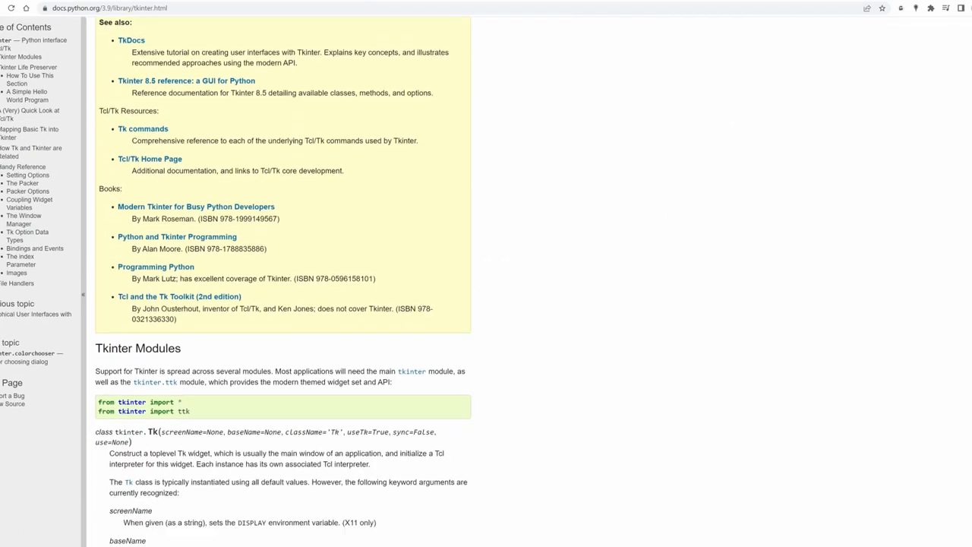
scroll("down", 3)
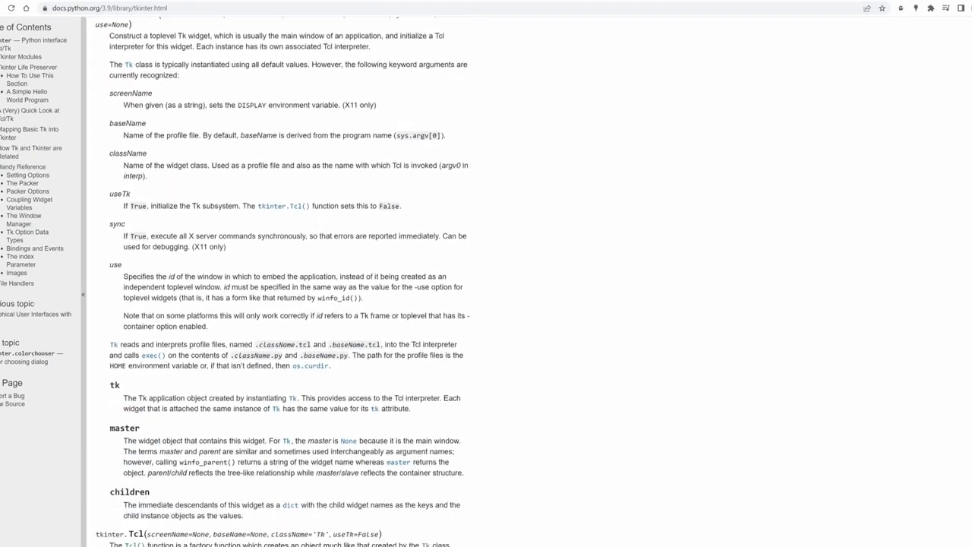
scroll("up", 3)
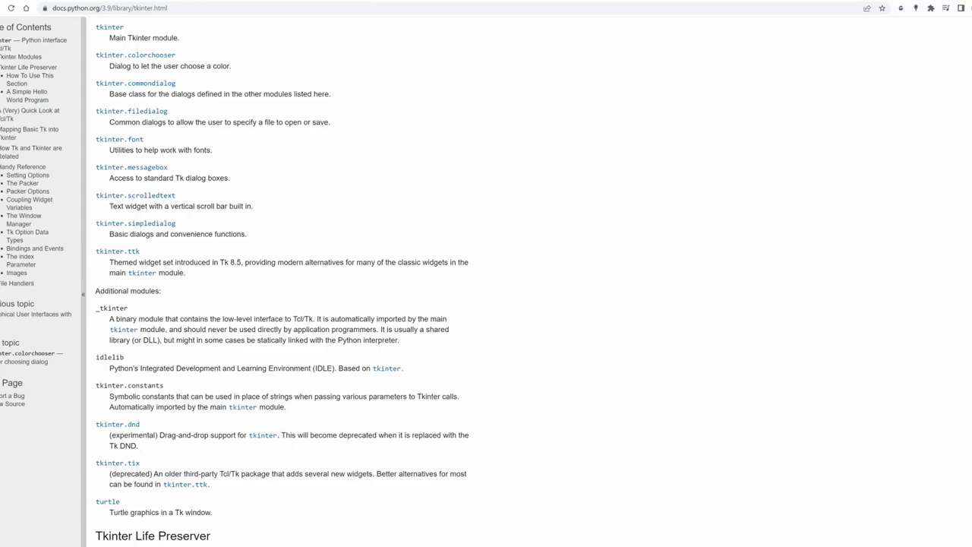
scroll("down", 3)
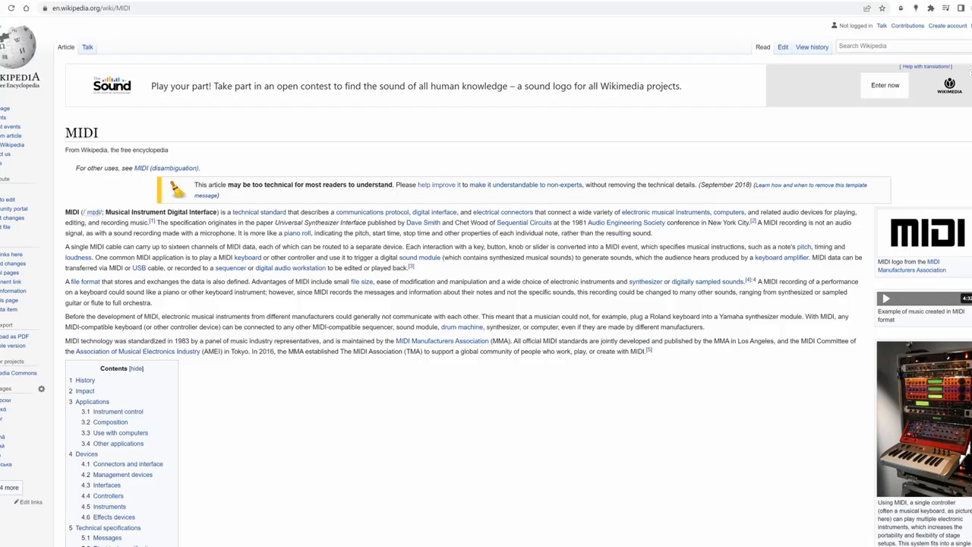
Open the Wikipedia MIDI article and move toward its Messages section.
double_click(160, 211)
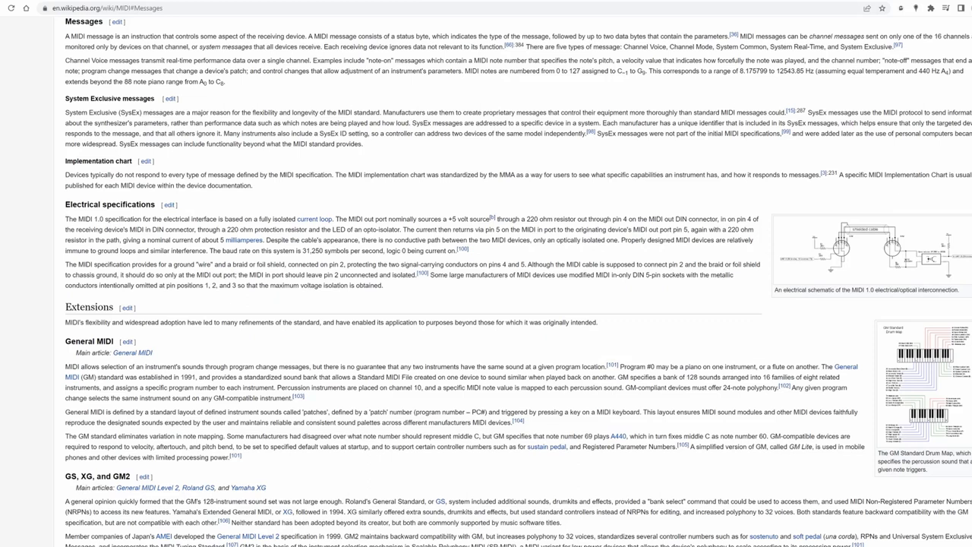
mouse_move(368, 60)
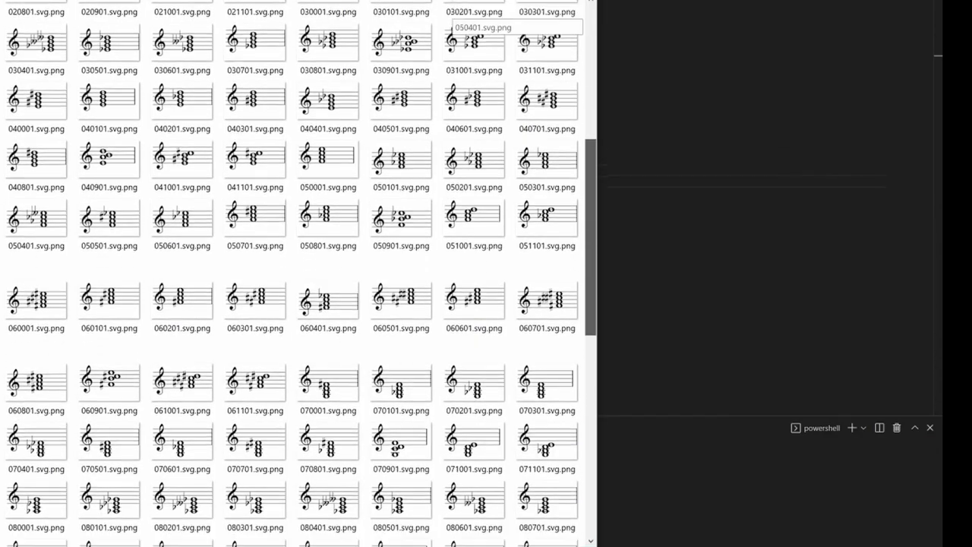
Scroll down through the verovio 3.12.0 project page on PyPI.
scroll("down", 3)
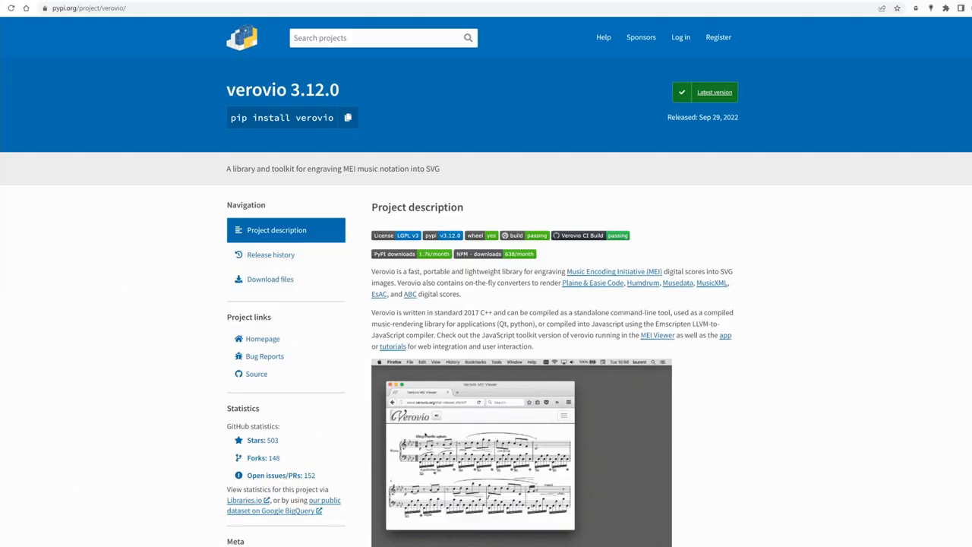
scroll("down", 3)
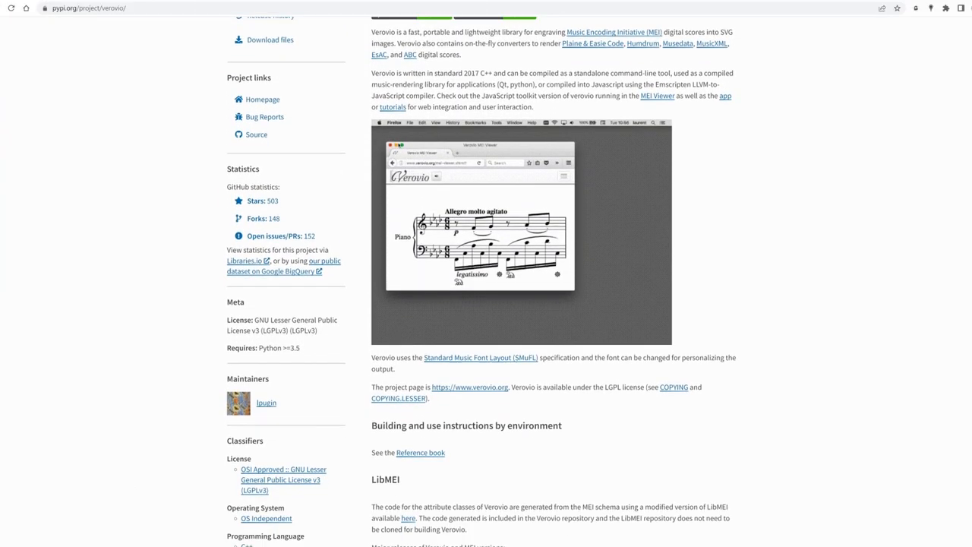
scroll("down", 3)
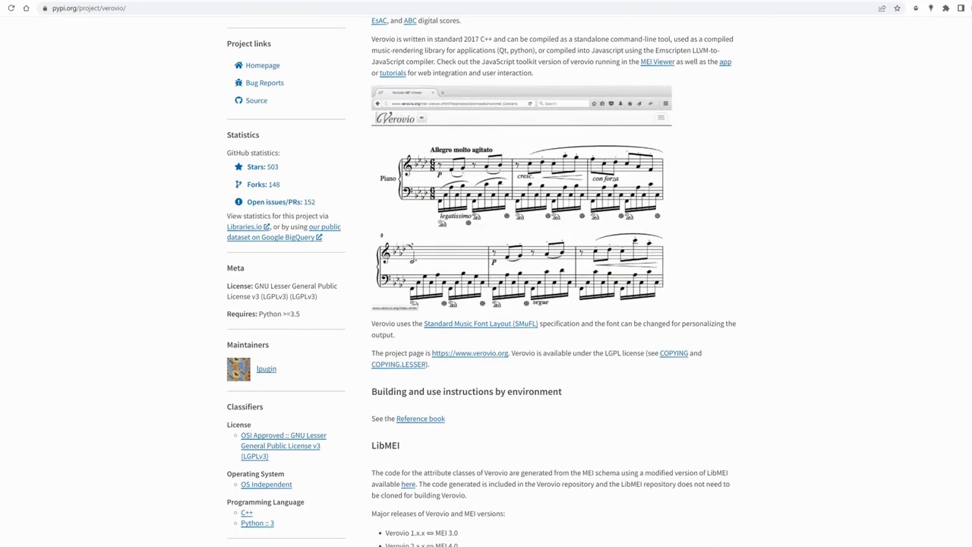
scroll("down", 3)
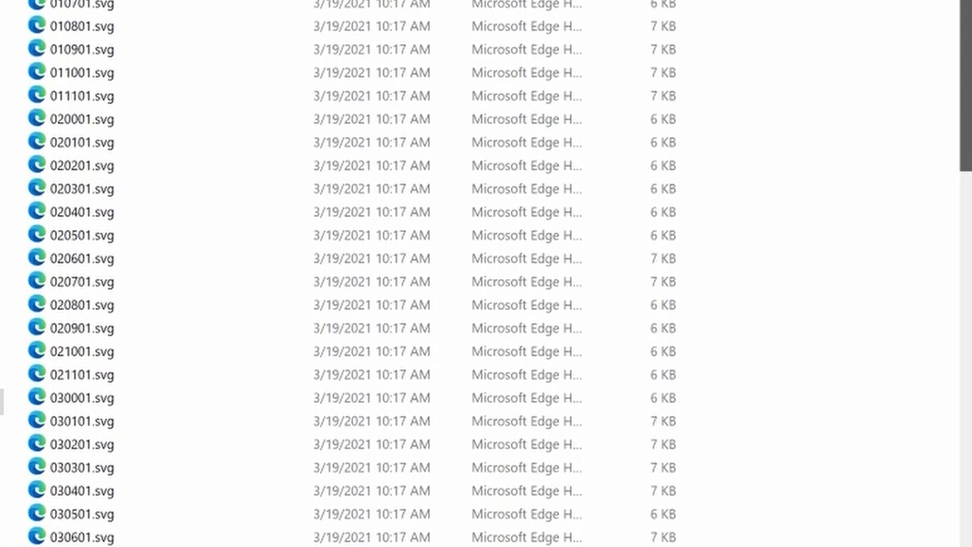
Scroll down the list of numbered .svg chord files.
scroll("down", 3)
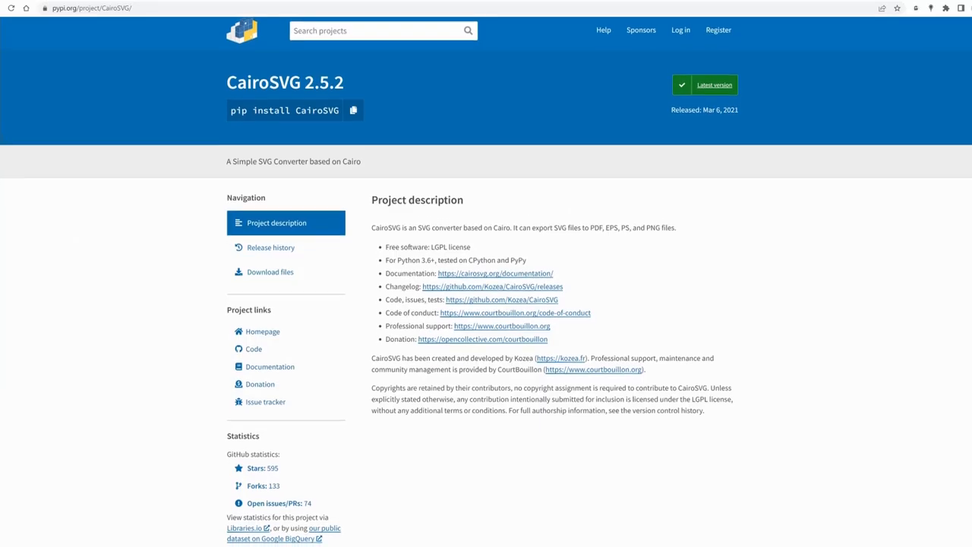
scroll("down", 3)
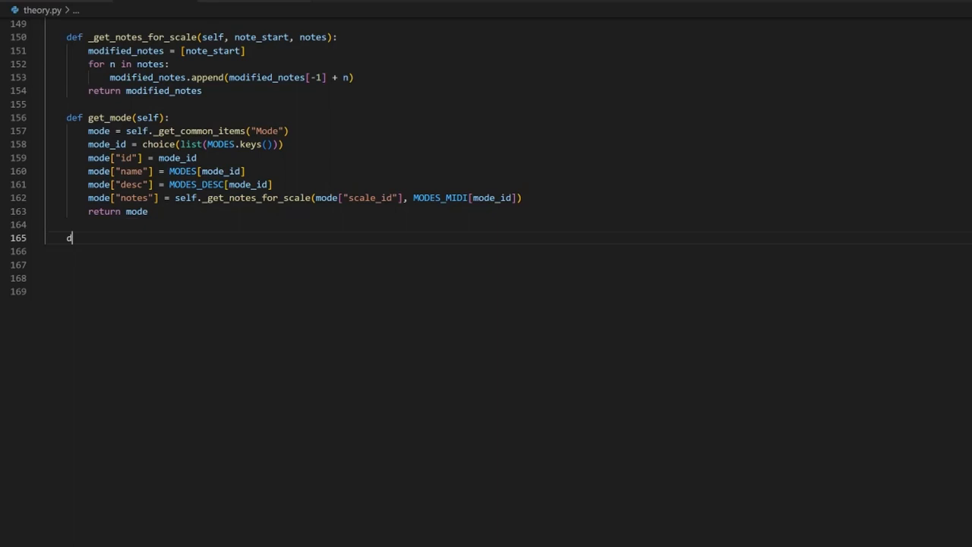
Start a get_chord(self) method in the Theory class in theory.py.
type("ef get")
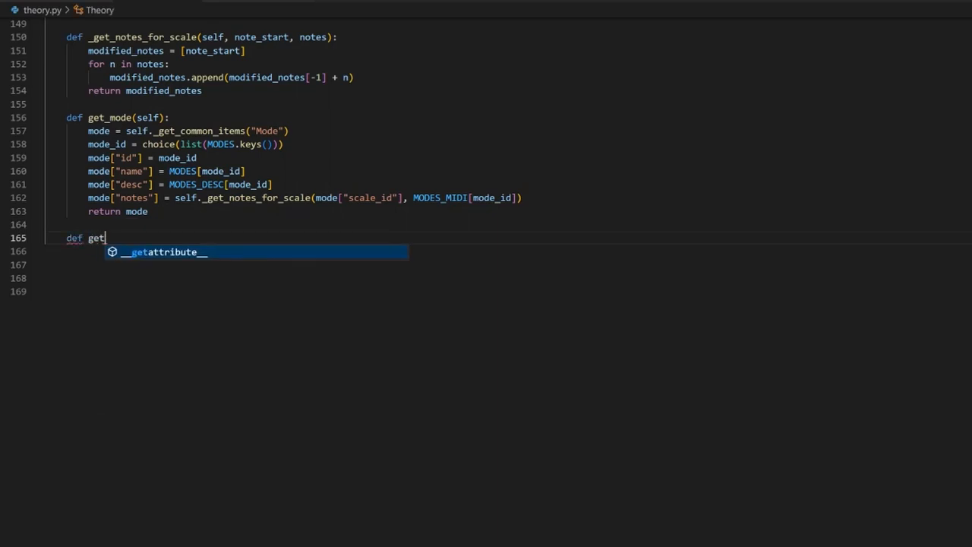
type("_chor")
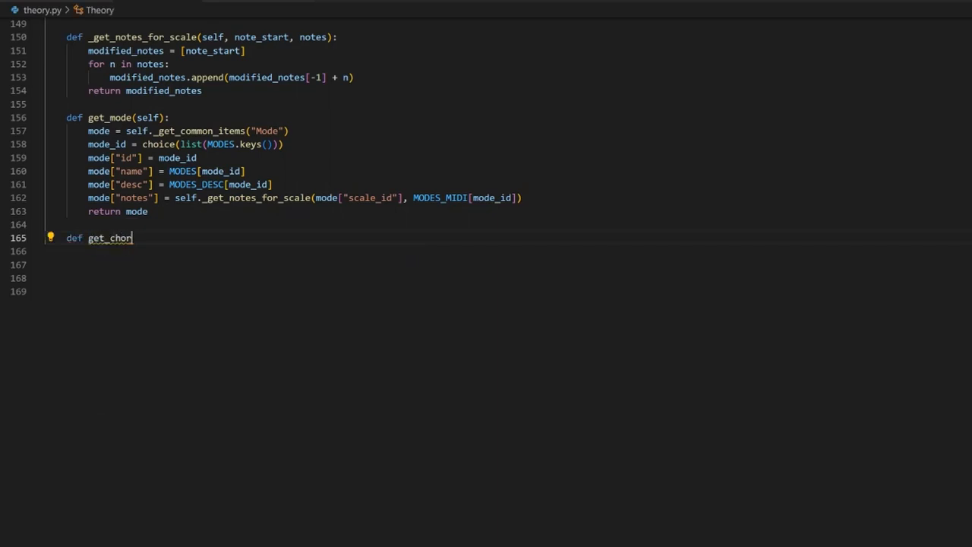
type("d()")
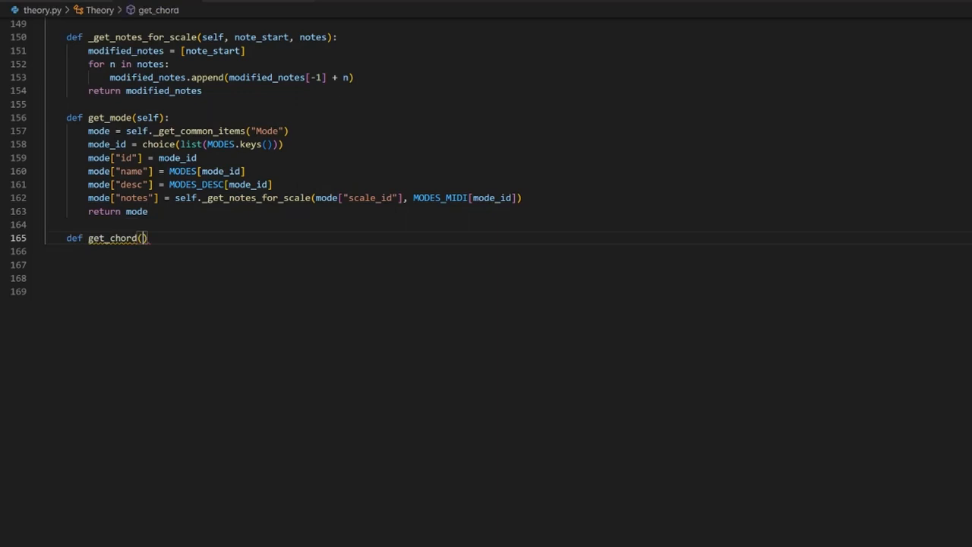
type("self")
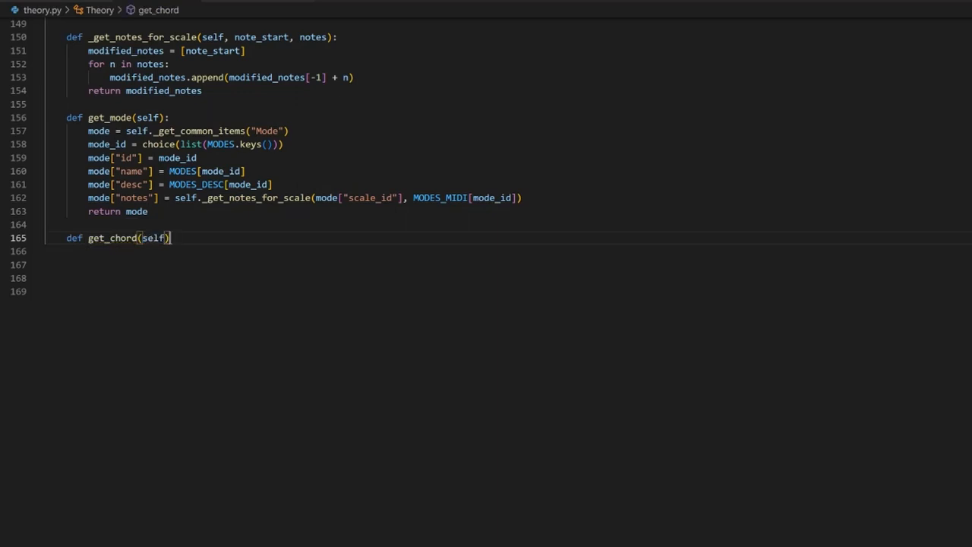
Fill get_chord with common Chord items and a random chord_id from BASIC_CHORDS.
type("chord = s")
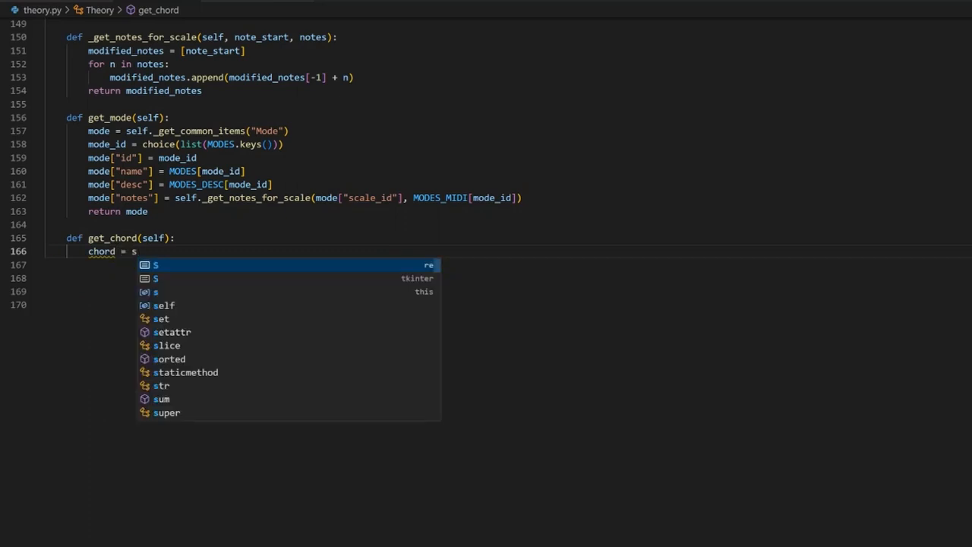
type("elf._get_common_items(\"")
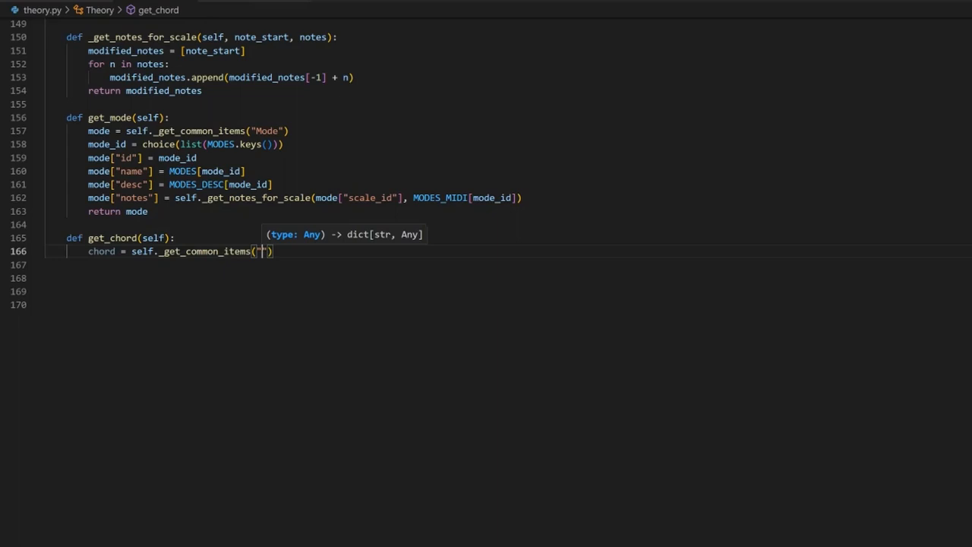
type("Chord")
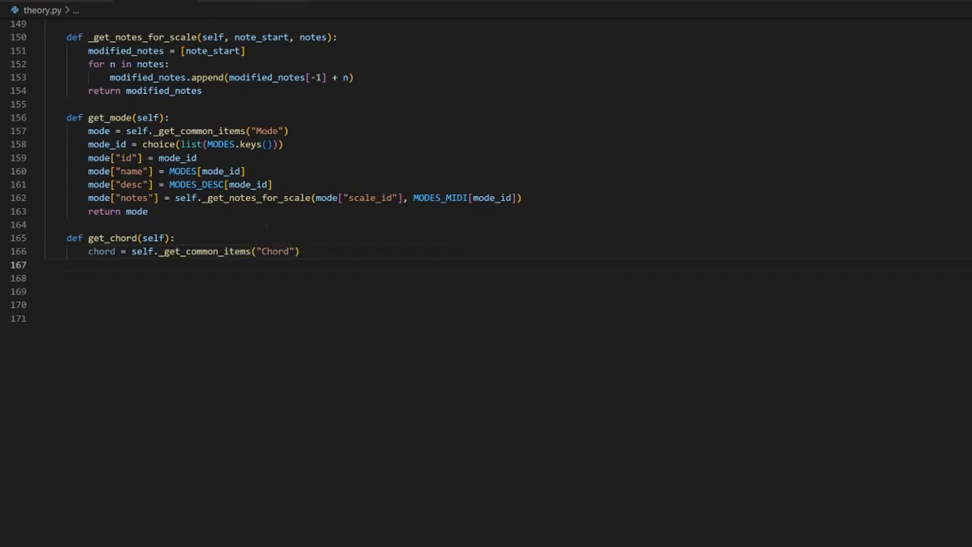
type("chord_")
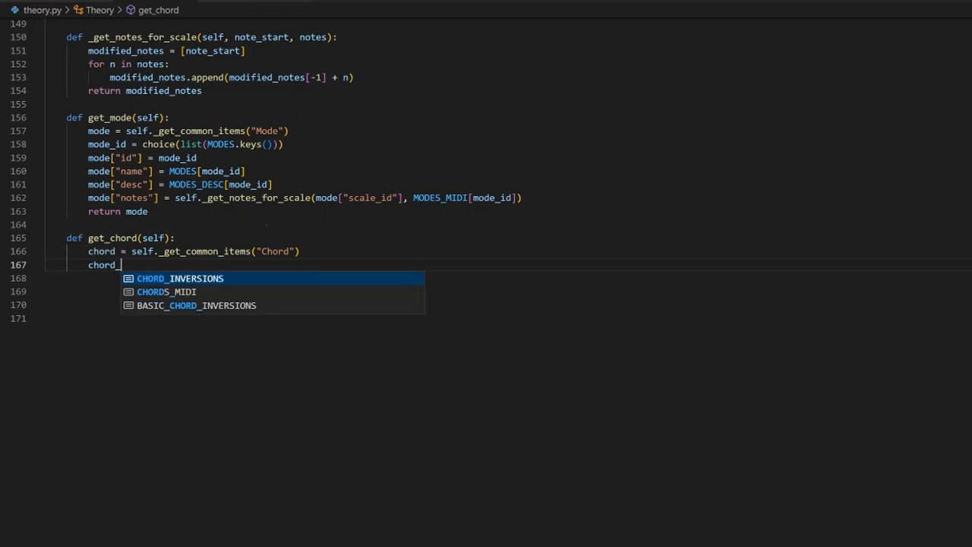
type("_id = c")
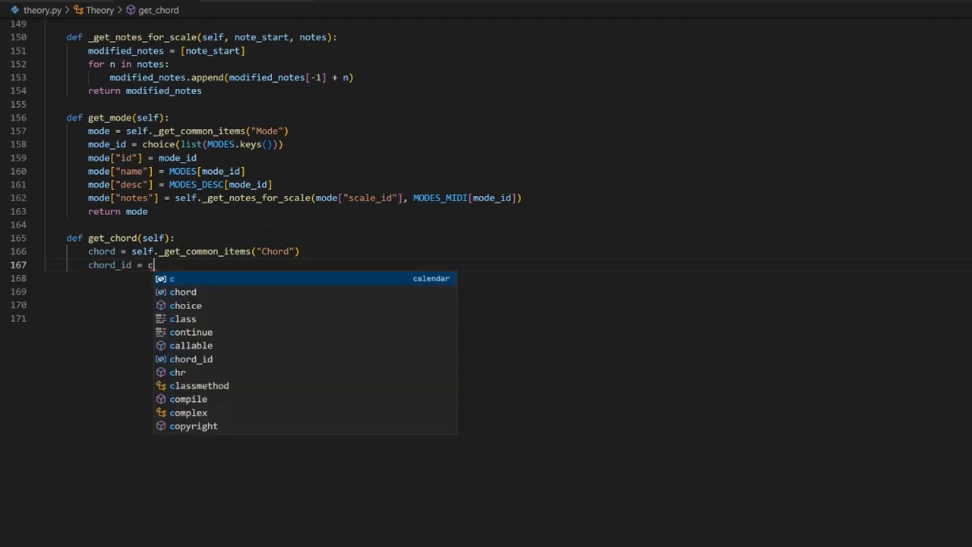
type("hoice(")
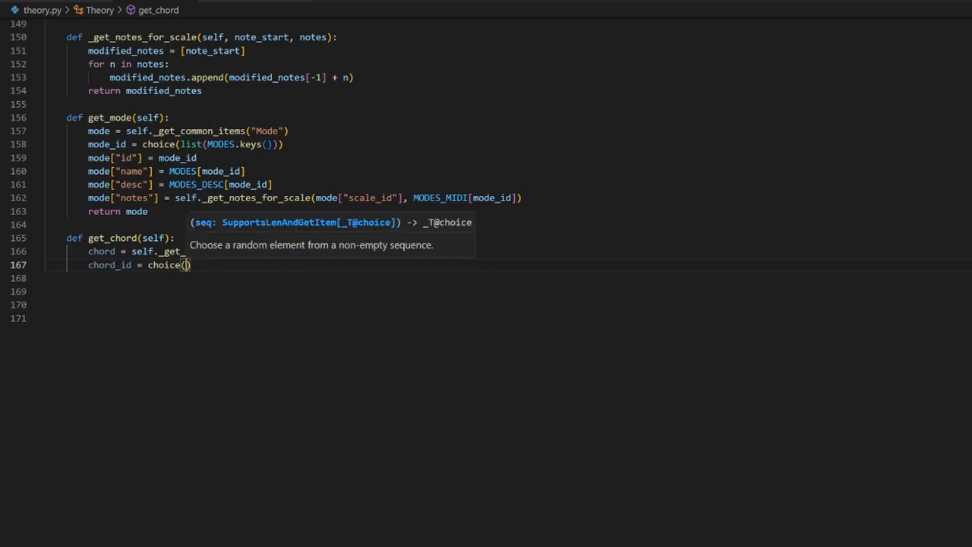
type("BASIC_CHORDS")
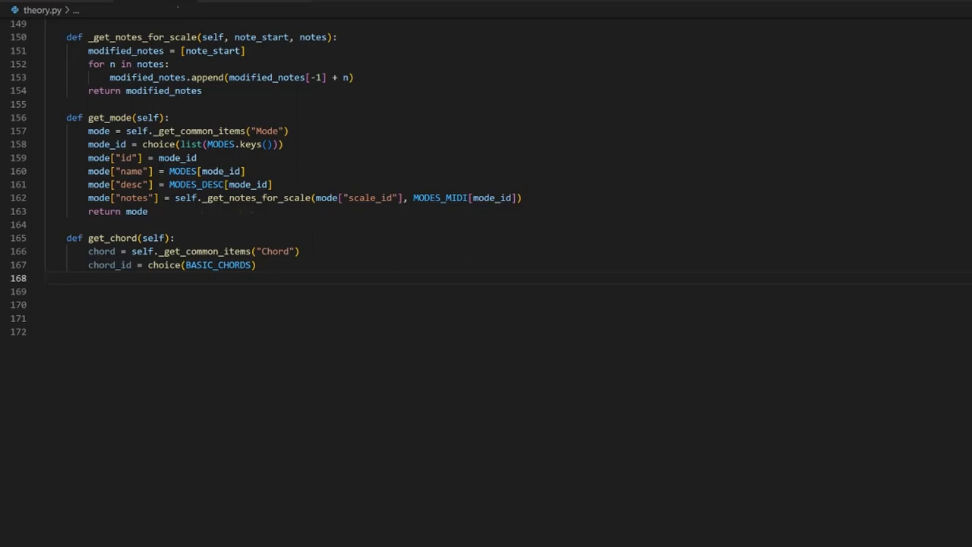
left_click(54, 10)
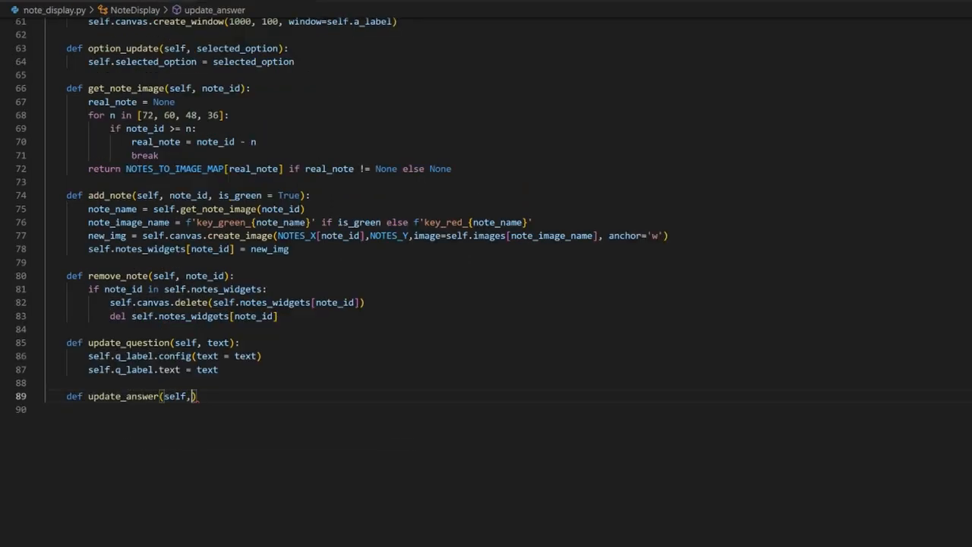
Give update_answer an image_path parameter and begin new_img = ImageTk.PhotoImage(...).
type("image_path")
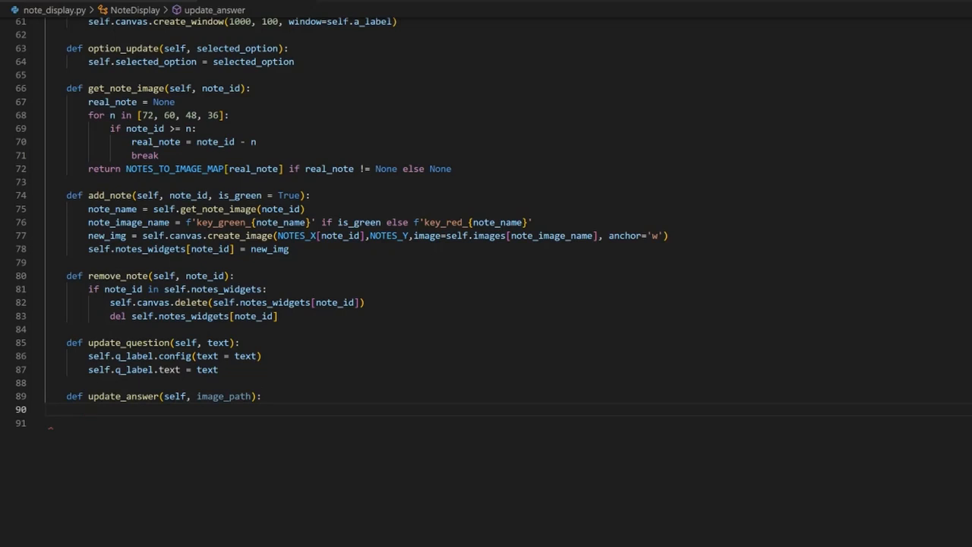
type("new_img")
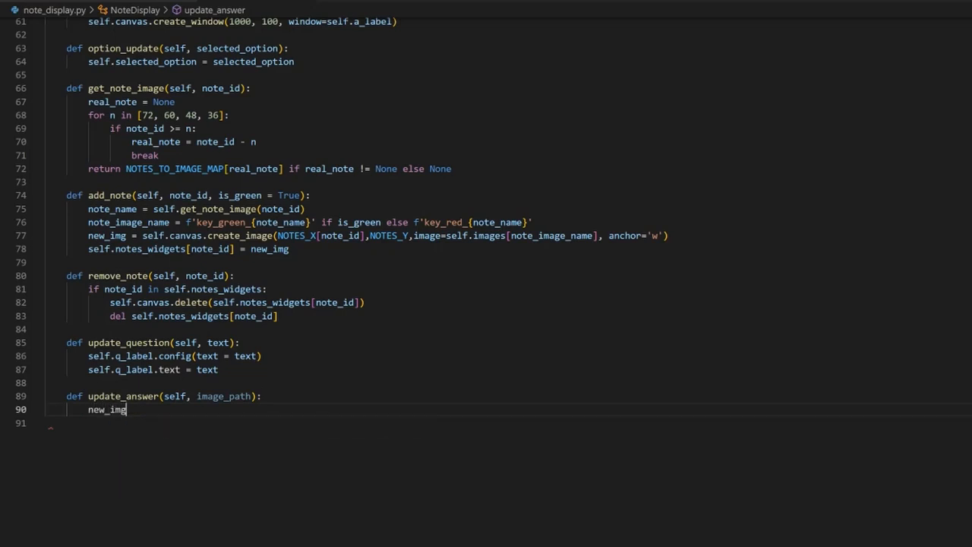
type("= ImageTk.PhotoImage")
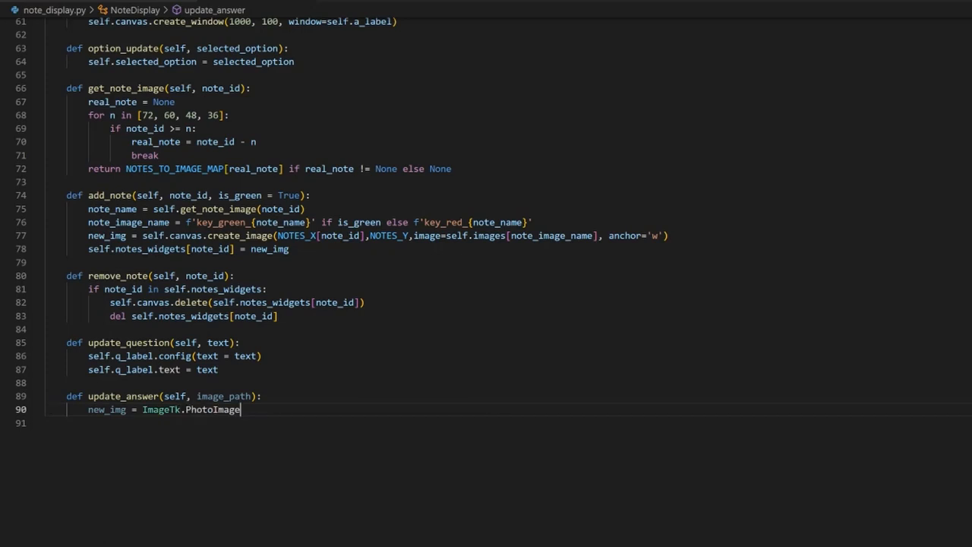
type("()")
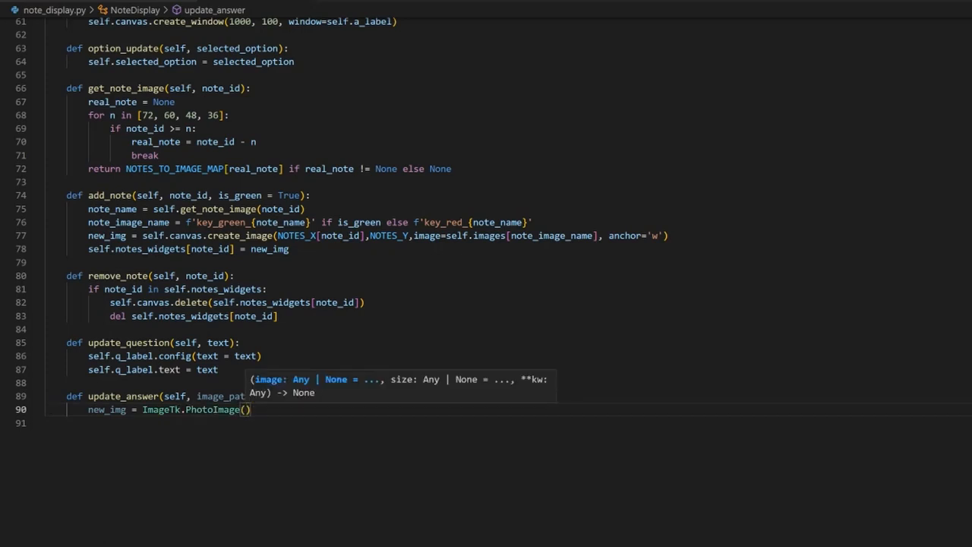
type("Image")
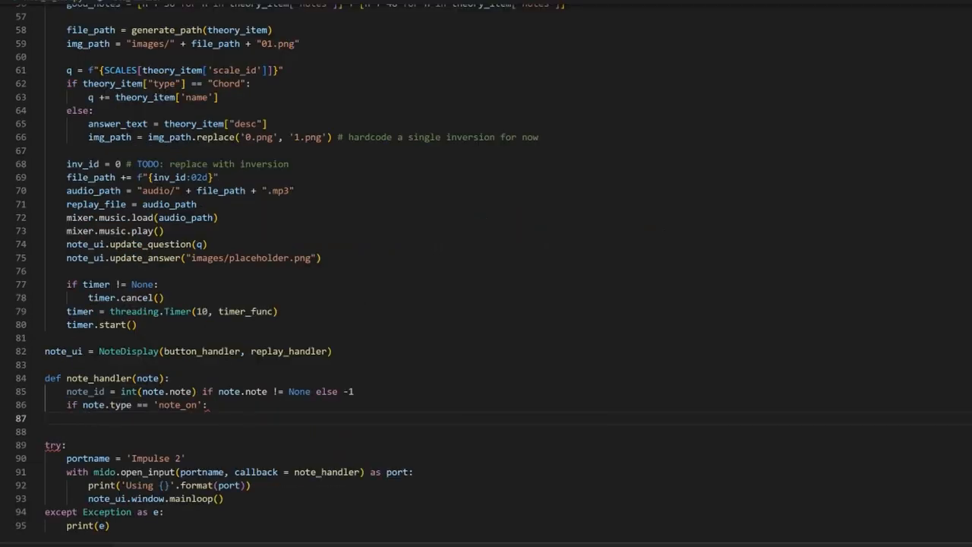
Set is_green True for notes in good_notes, then begin note_ui.add_note(note...).
type("is_green = False")
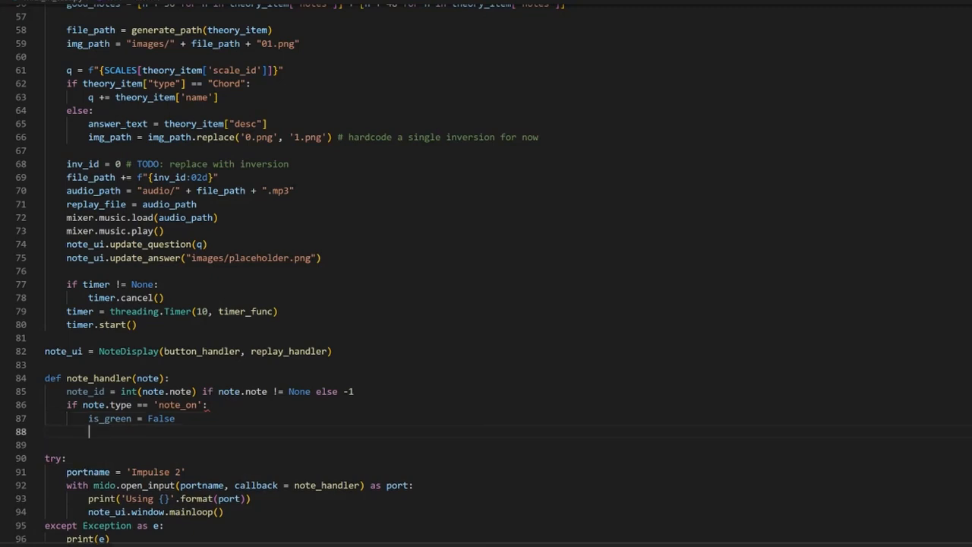
type("if note_id in")
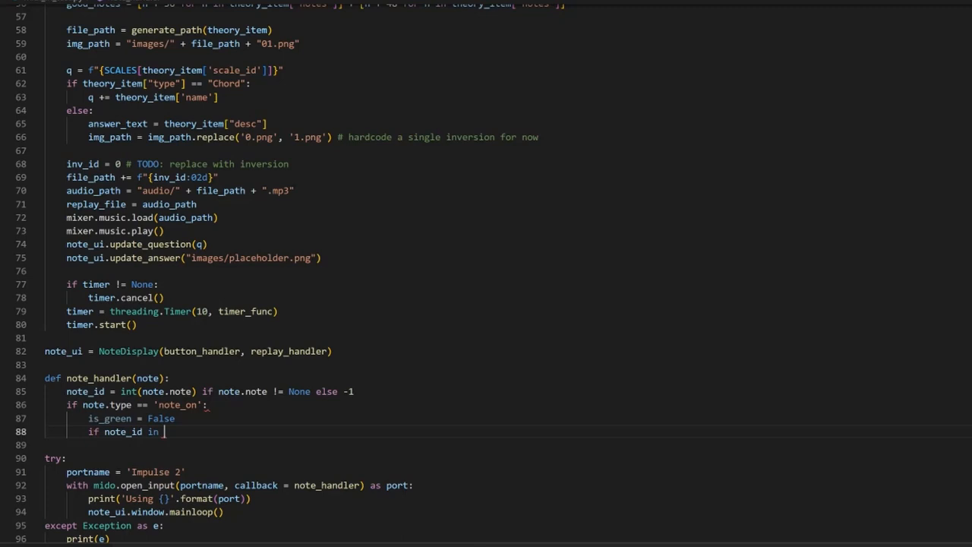
type("good_notes")
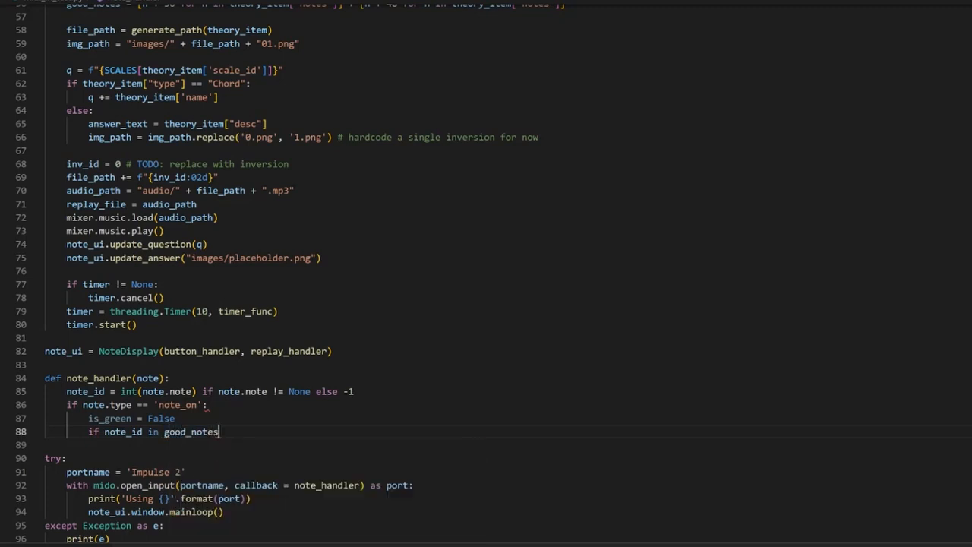
type(":")
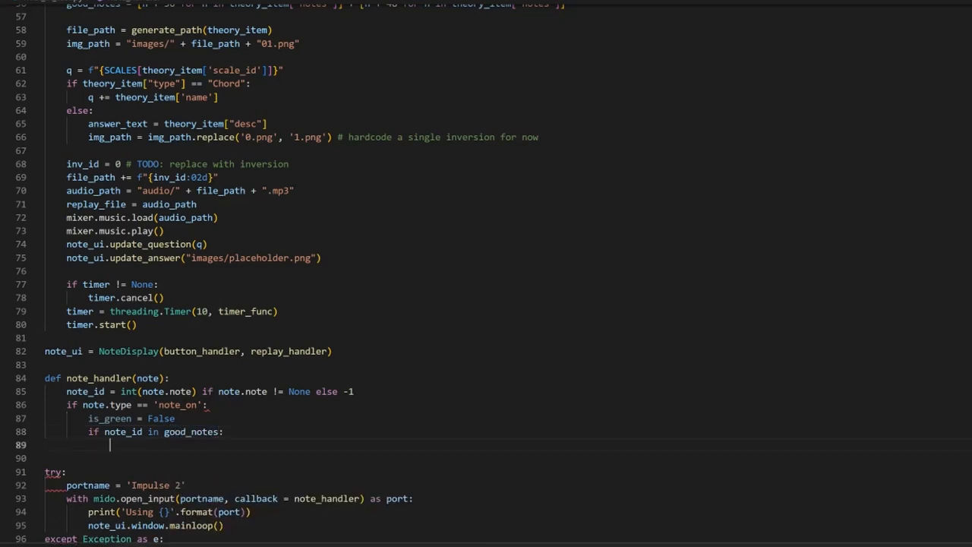
type("is_green =")
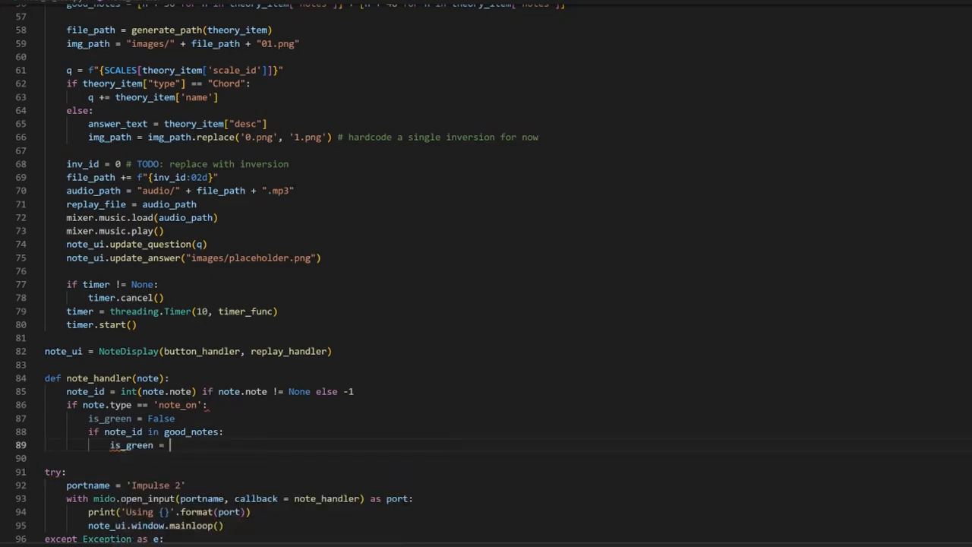
type("True")
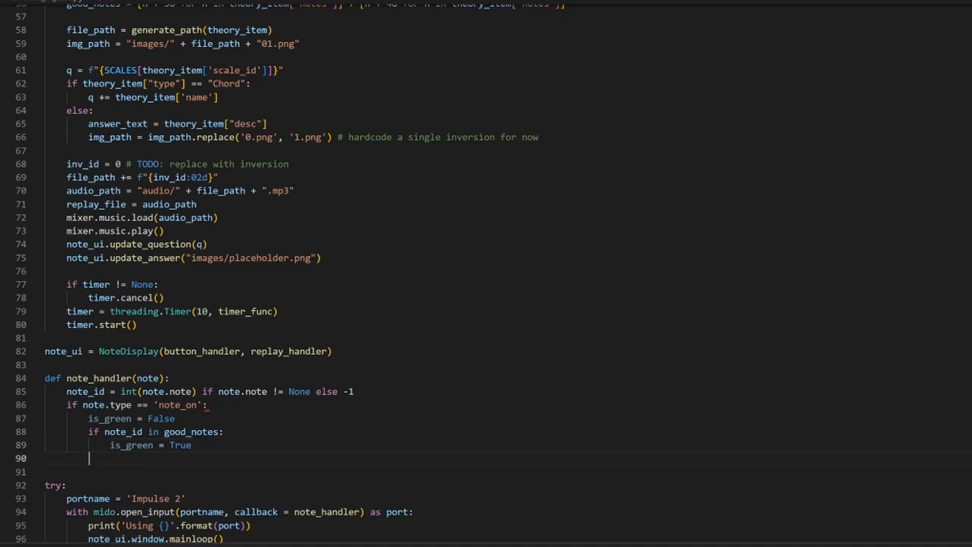
type("note_ui")
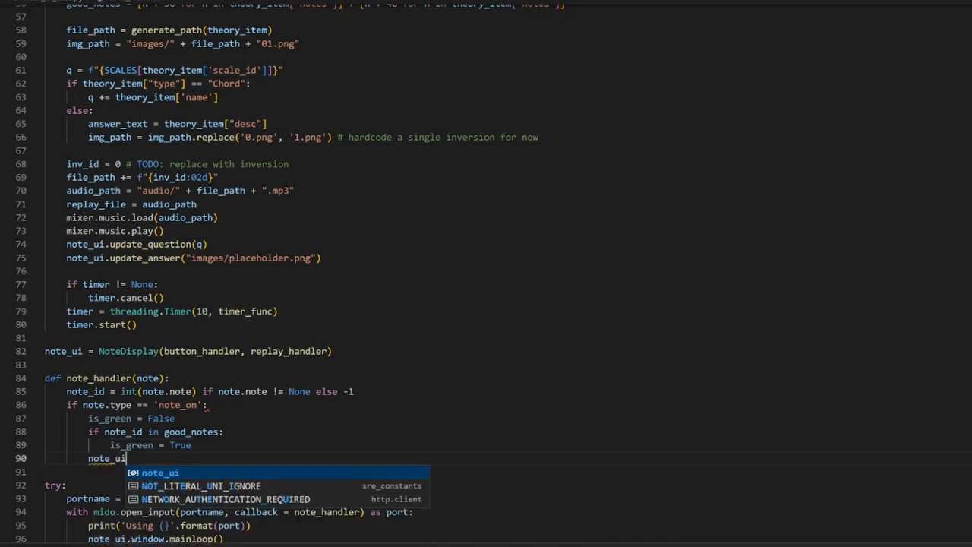
type(".add_note")
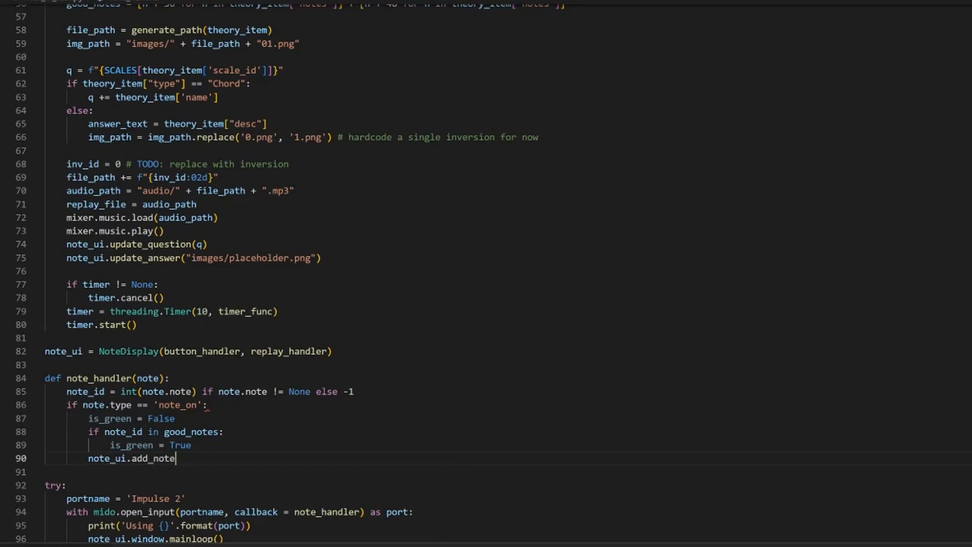
type("(note")
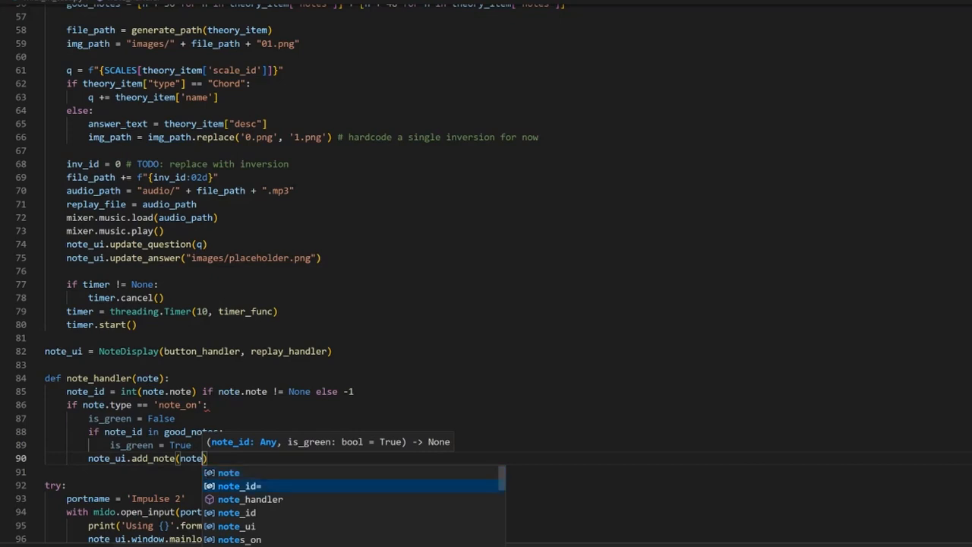